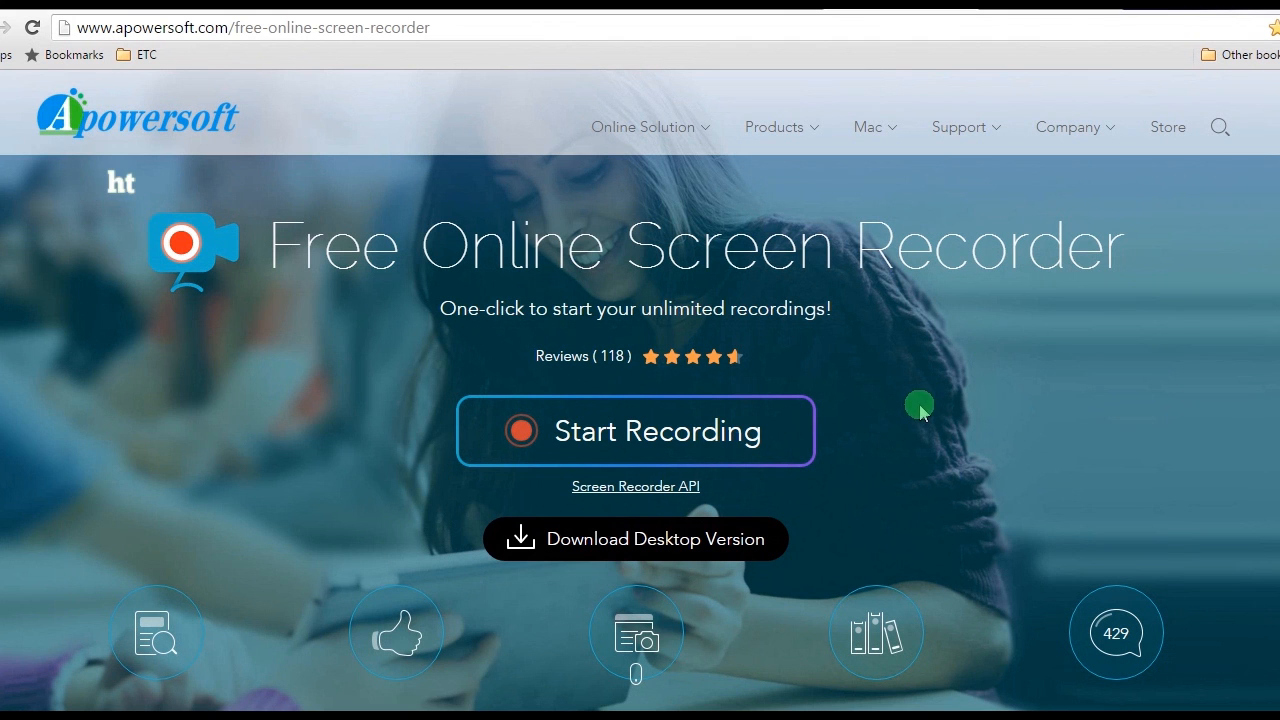
pyautogui.moveTo(988, 431)
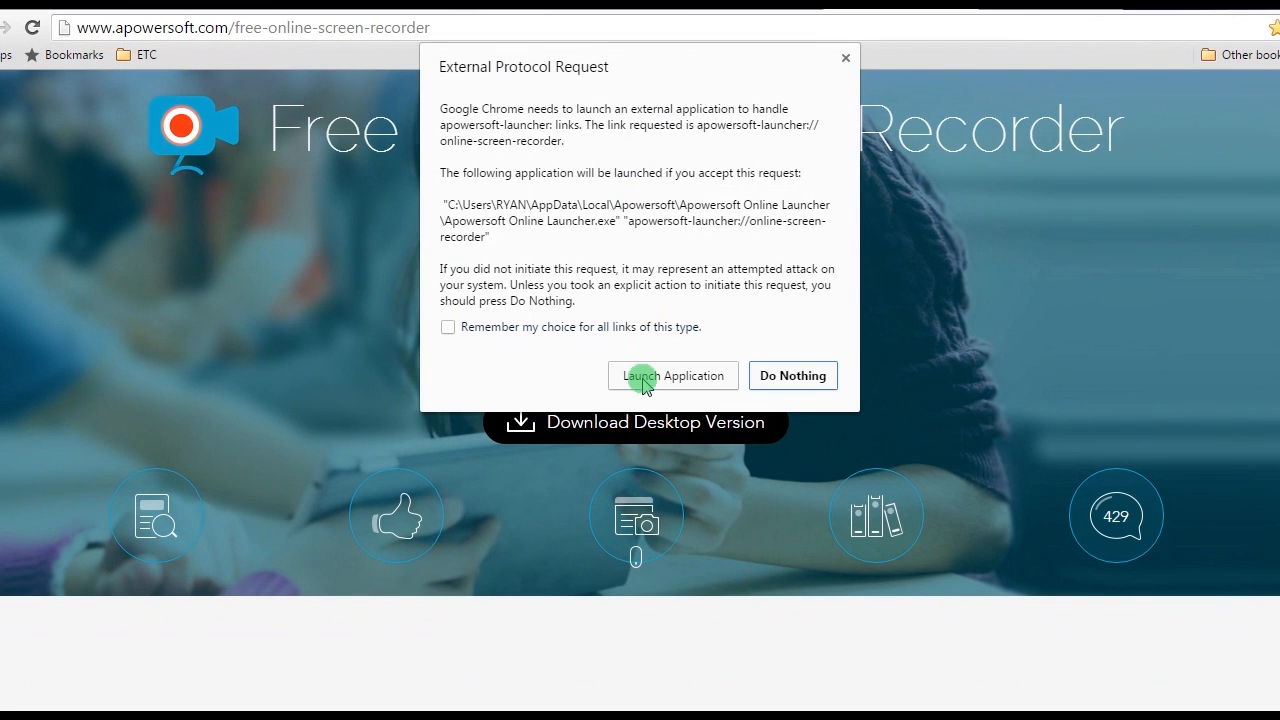
# Allow Chrome to launch the Apowersoft recorder from the External Protocol Request dialog
pyautogui.click(672, 375)
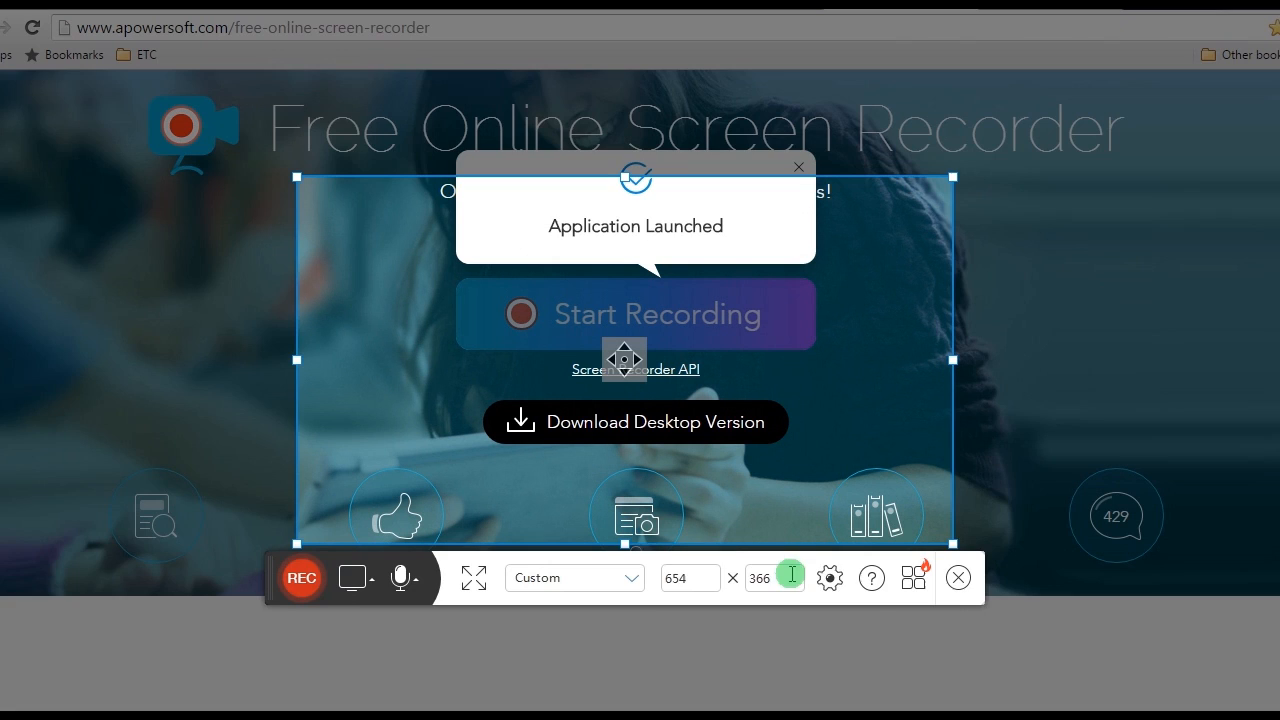
# Review the General and Recording preference tabs, close them, and enlarge the capture frame to 684 × 384
pyautogui.click(830, 578)
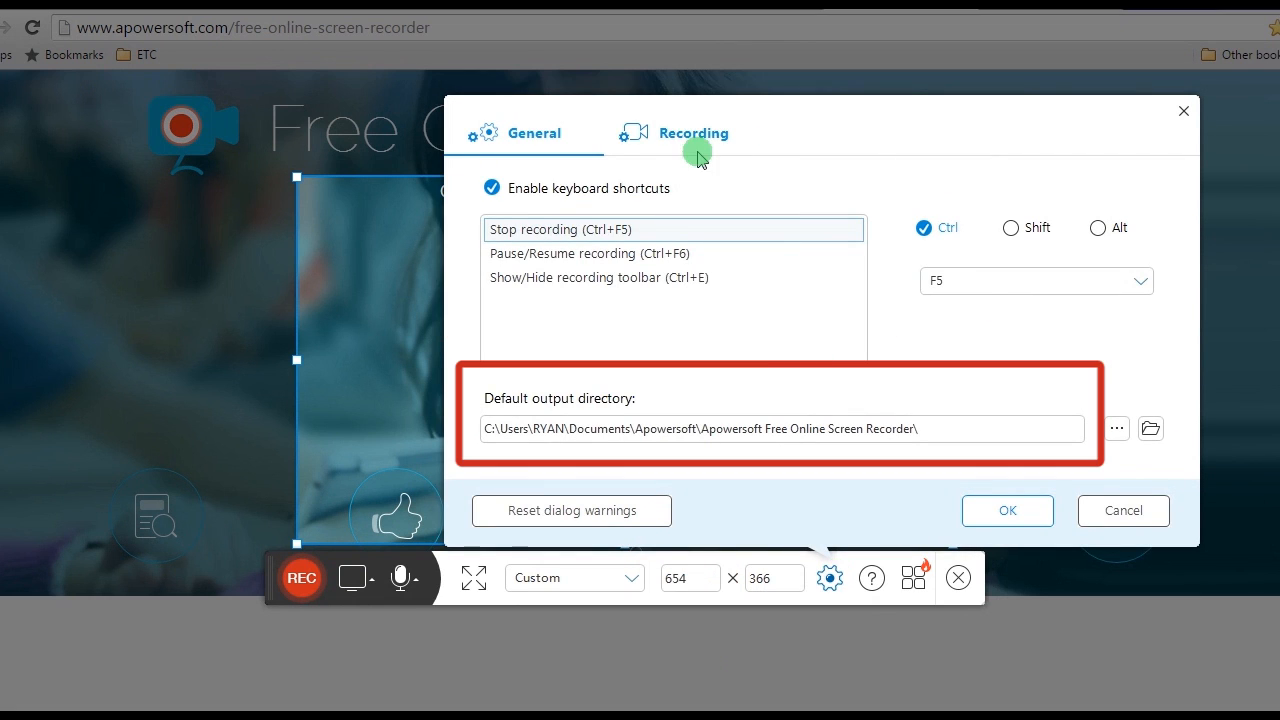
pyautogui.click(692, 133)
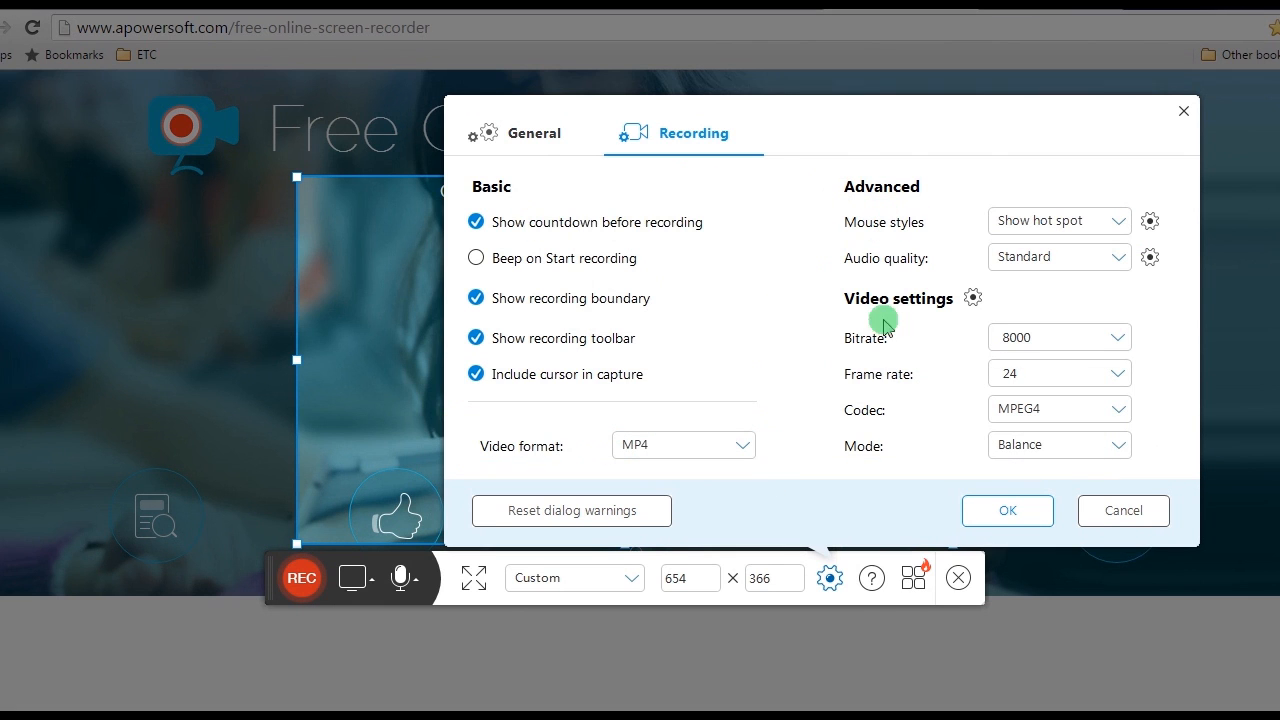
pyautogui.click(1007, 510)
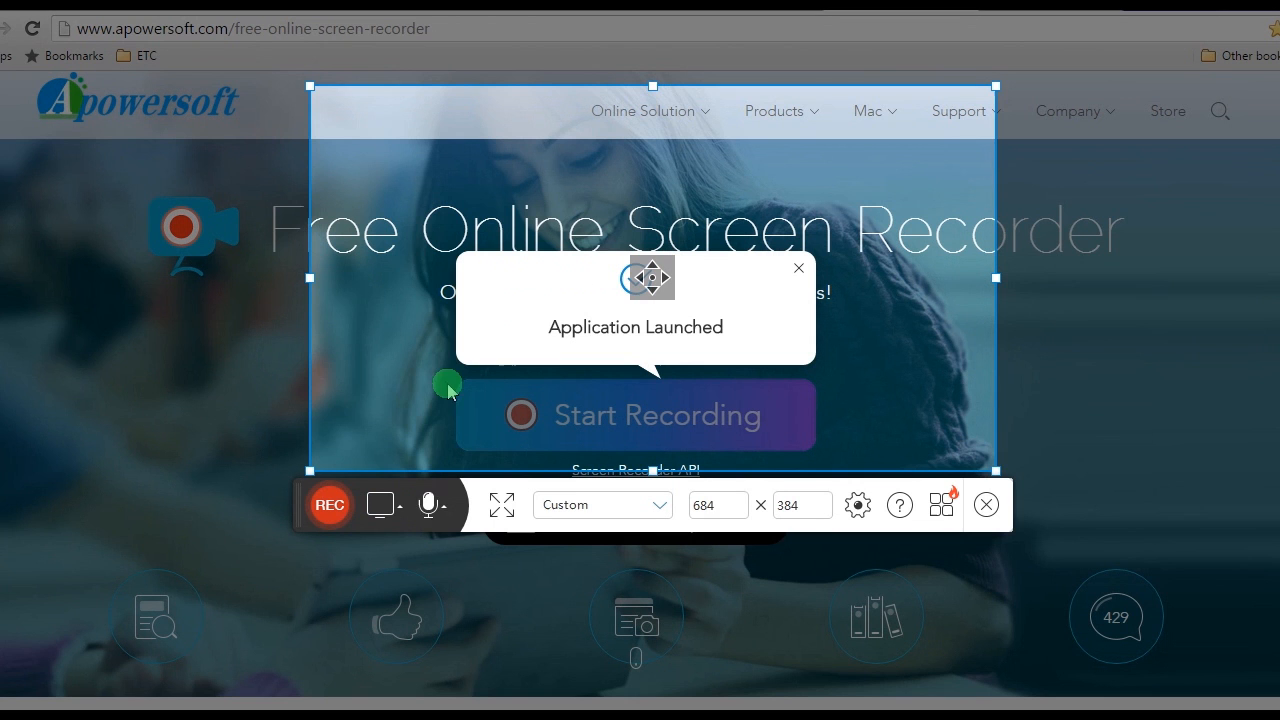
# Start a Facebook video call with the chat friend and record it inside the capture frame
pyautogui.click(447, 504)
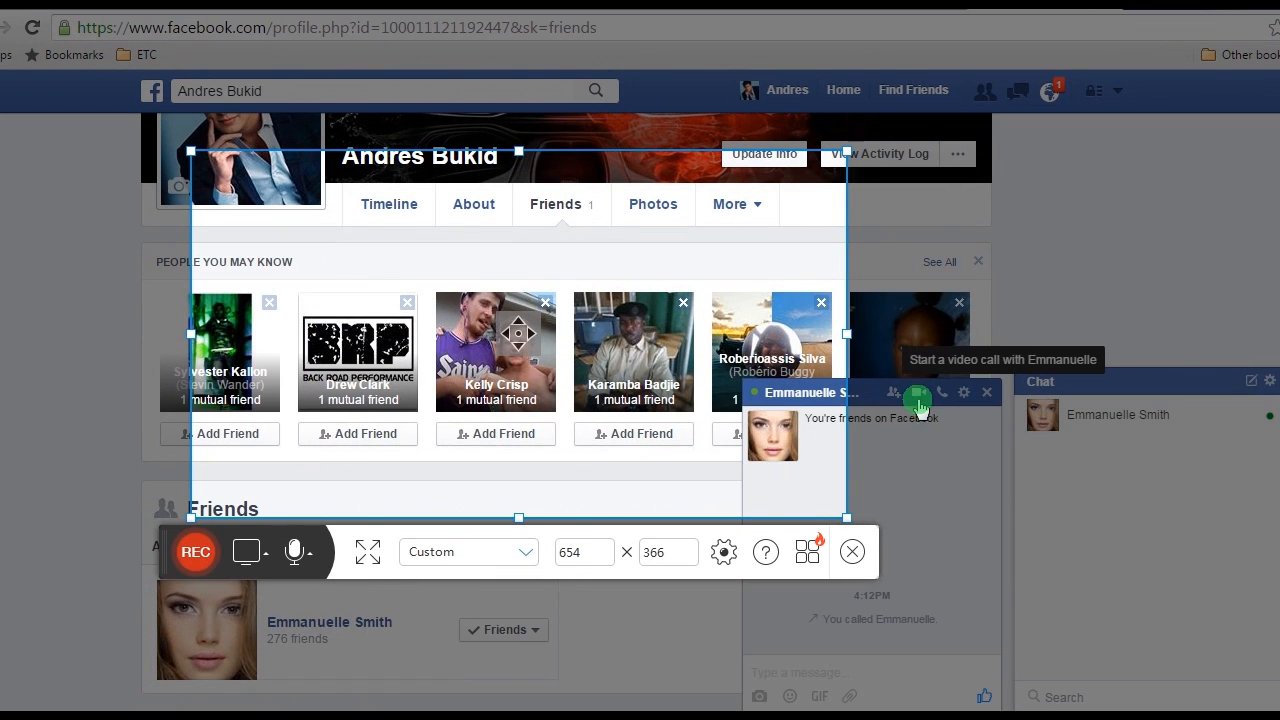
pyautogui.click(917, 392)
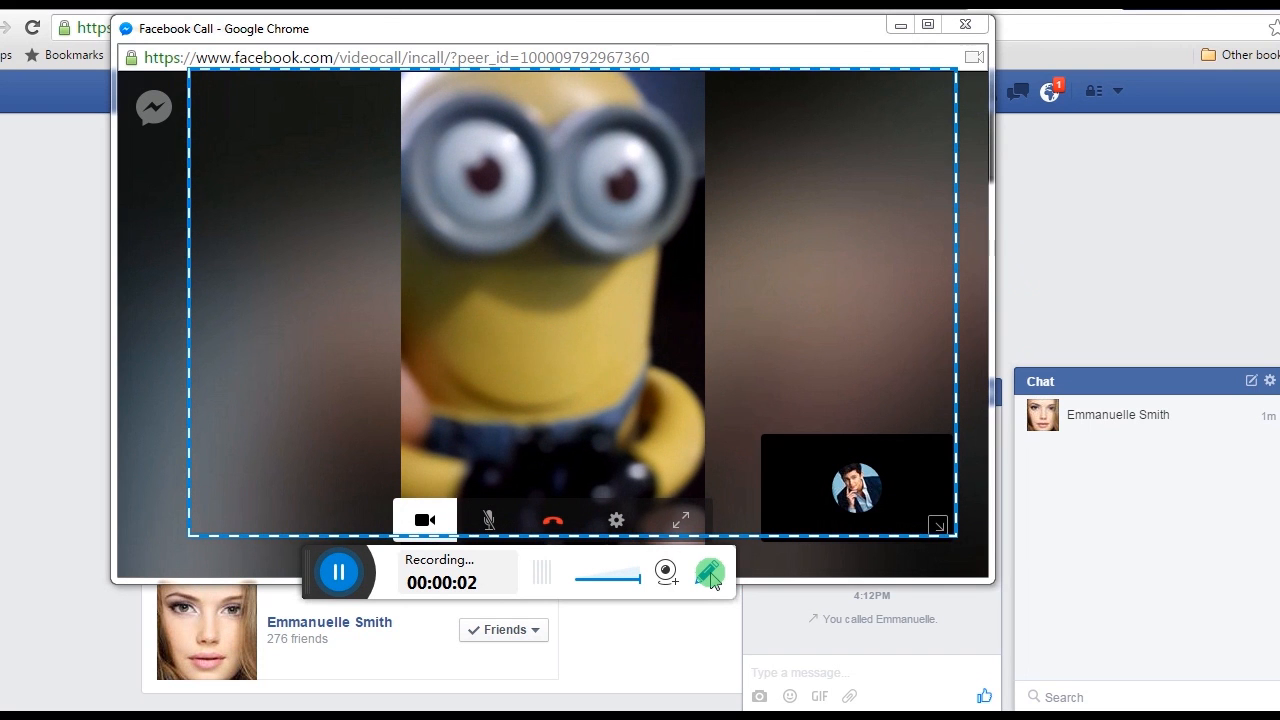
# Draw a red arrow at the minion toy and add the text annotation 'minion'
pyautogui.click(708, 571)
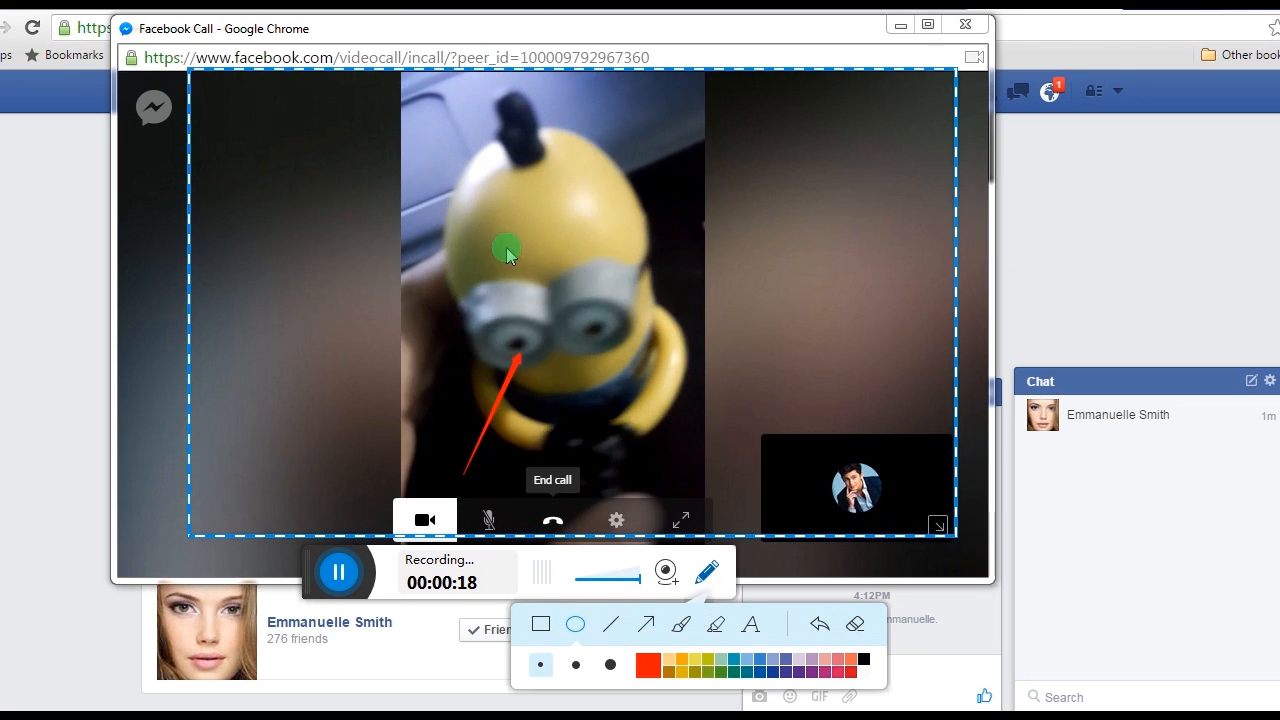
pyautogui.click(750, 624)
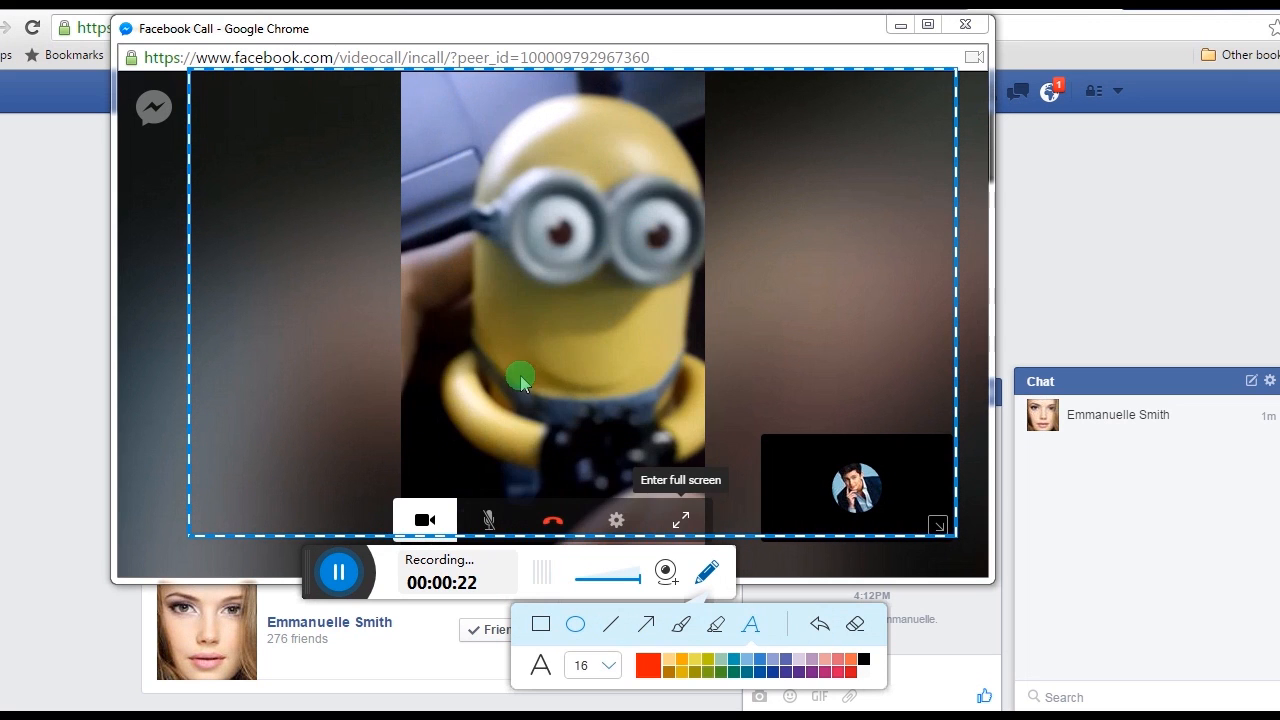
pyautogui.write('minion')
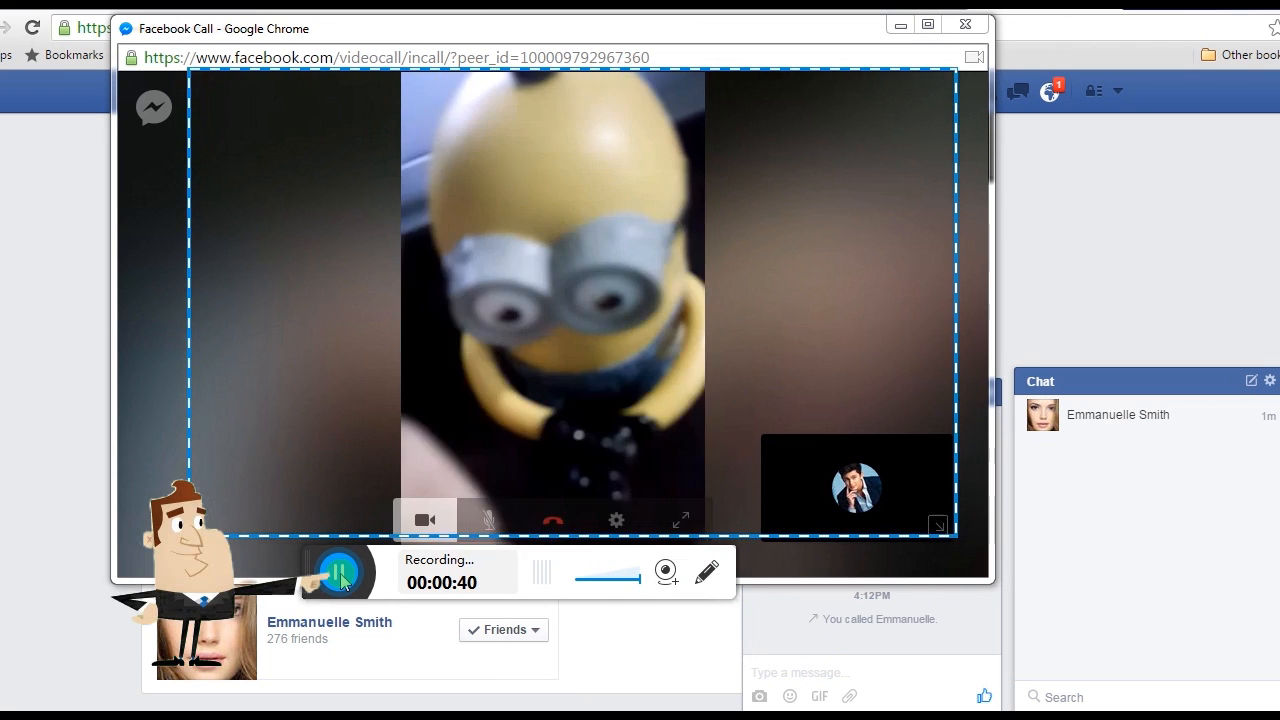
# Pause and stop the recording, then move the 41-second preview window to the left
pyautogui.click(337, 570)
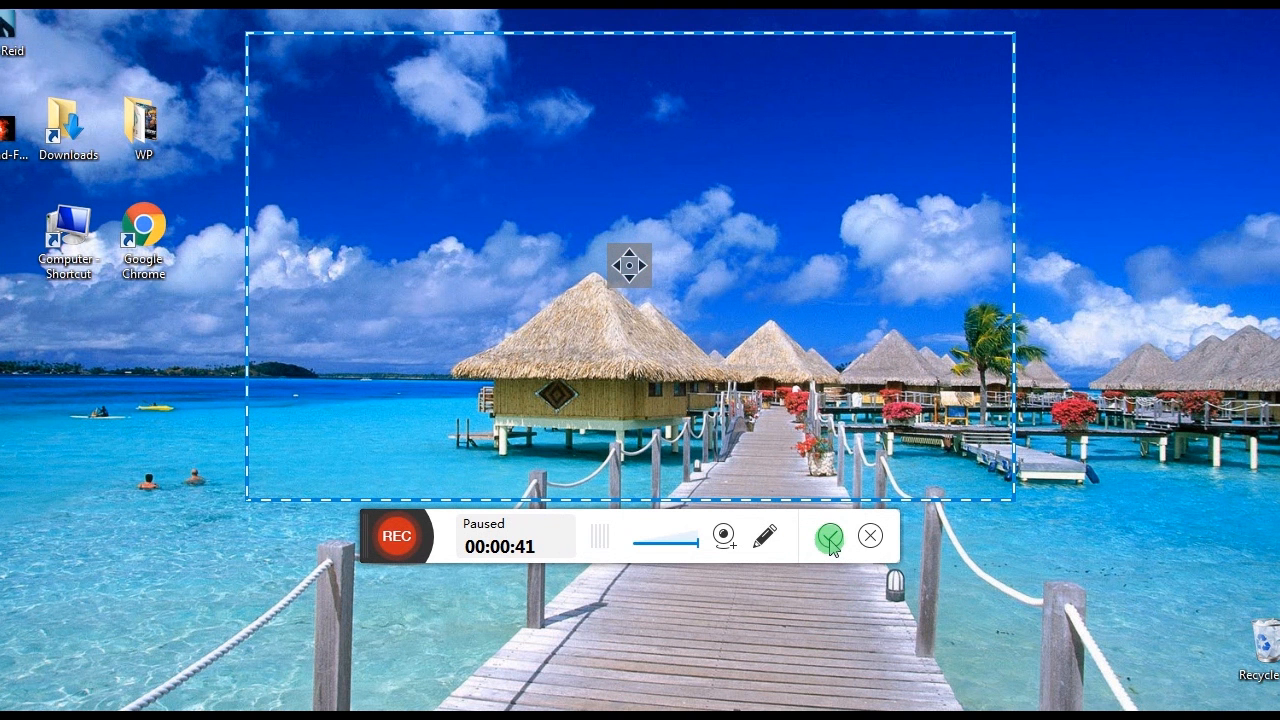
pyautogui.click(829, 536)
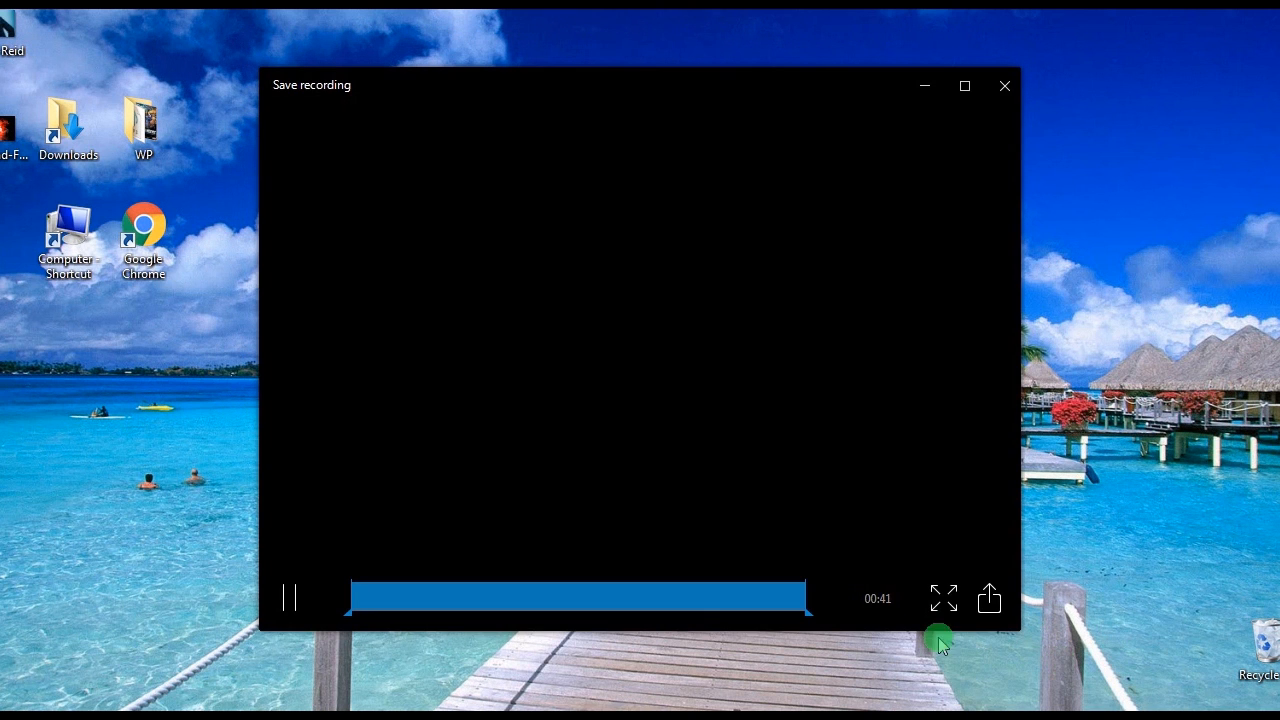
pyautogui.click(290, 597)
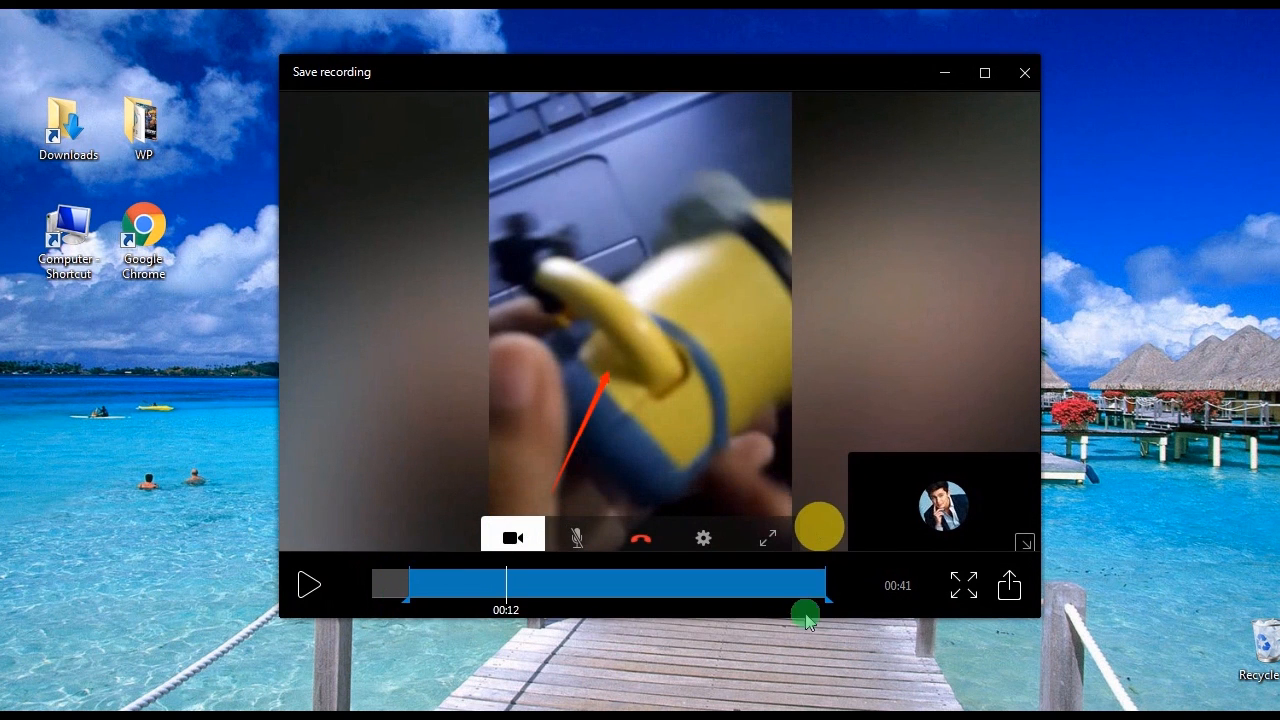
pyautogui.moveTo(650, 71); pyautogui.dragTo(485, 160)
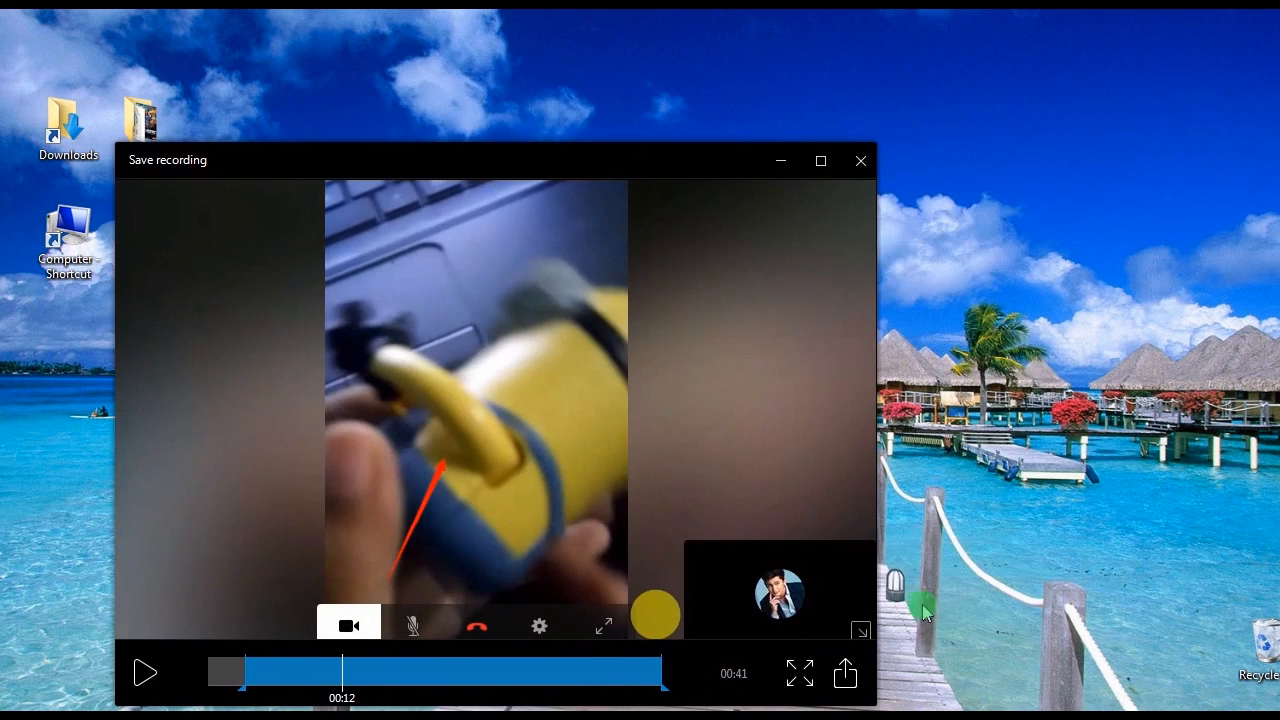
# Save the recording as a video file named 'facebook video call' in MP4
pyautogui.click(845, 672)
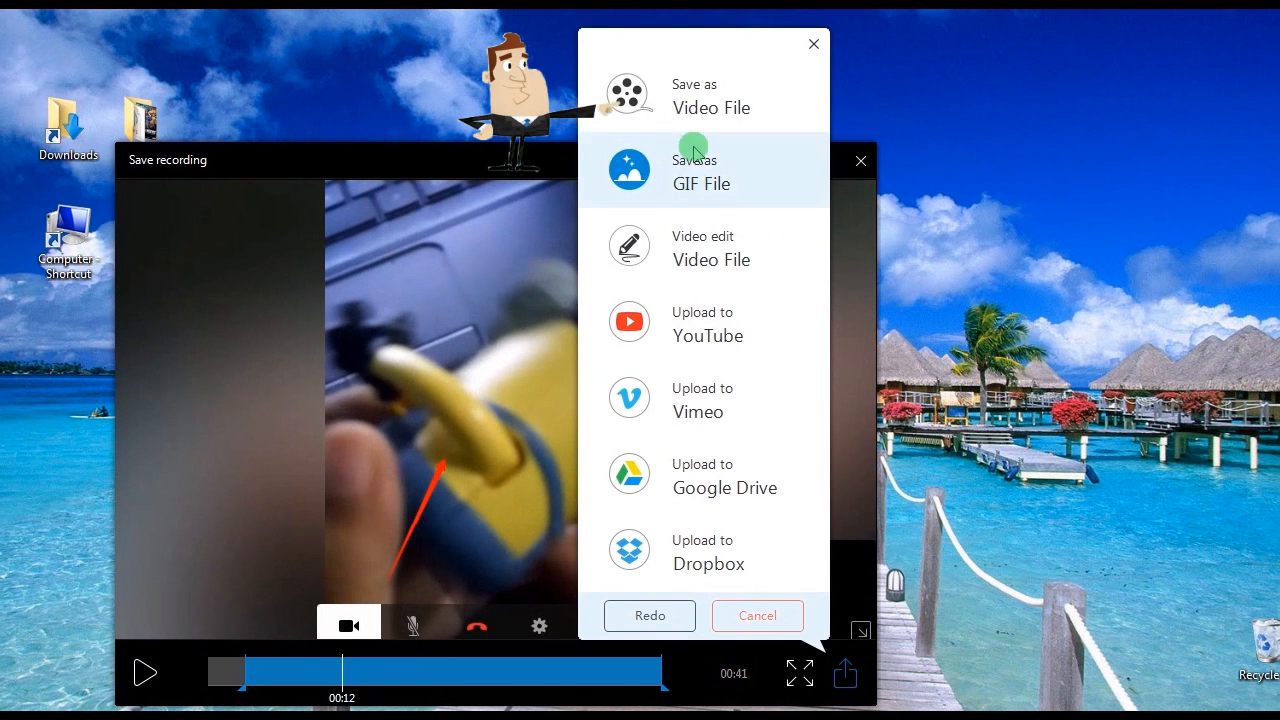
pyautogui.click(711, 96)
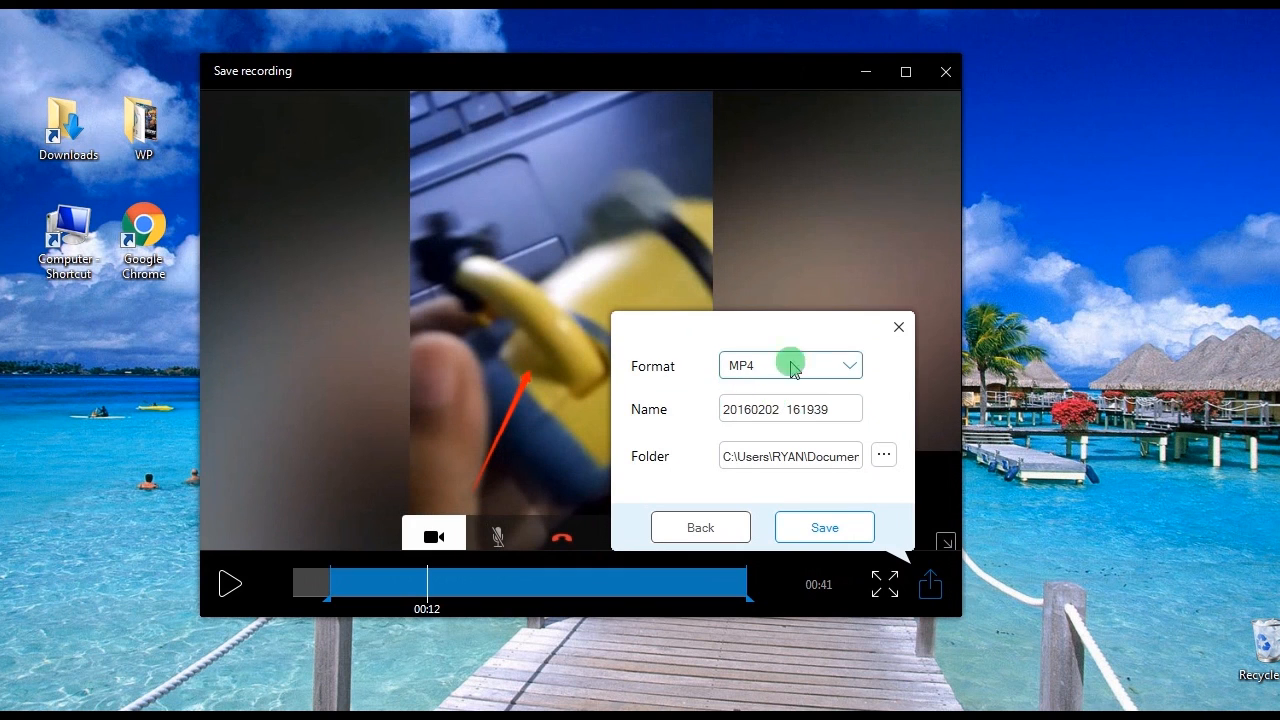
pyautogui.write('facebook')
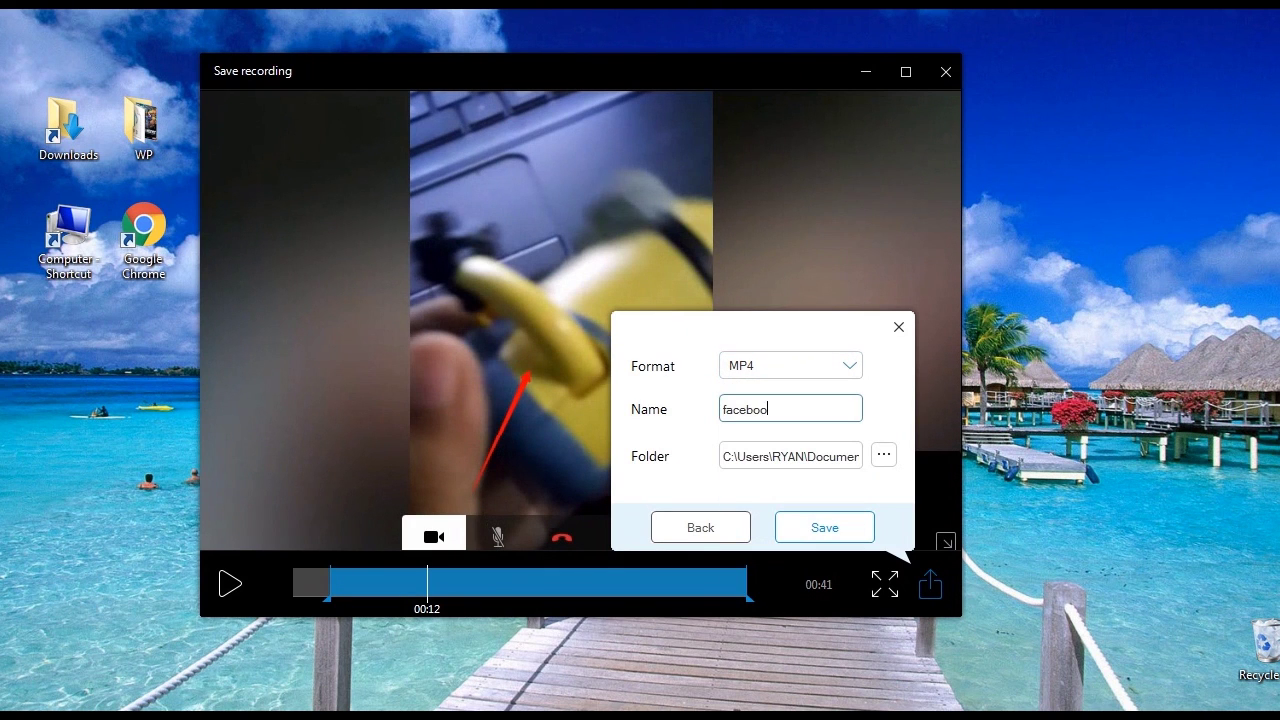
pyautogui.write('video')
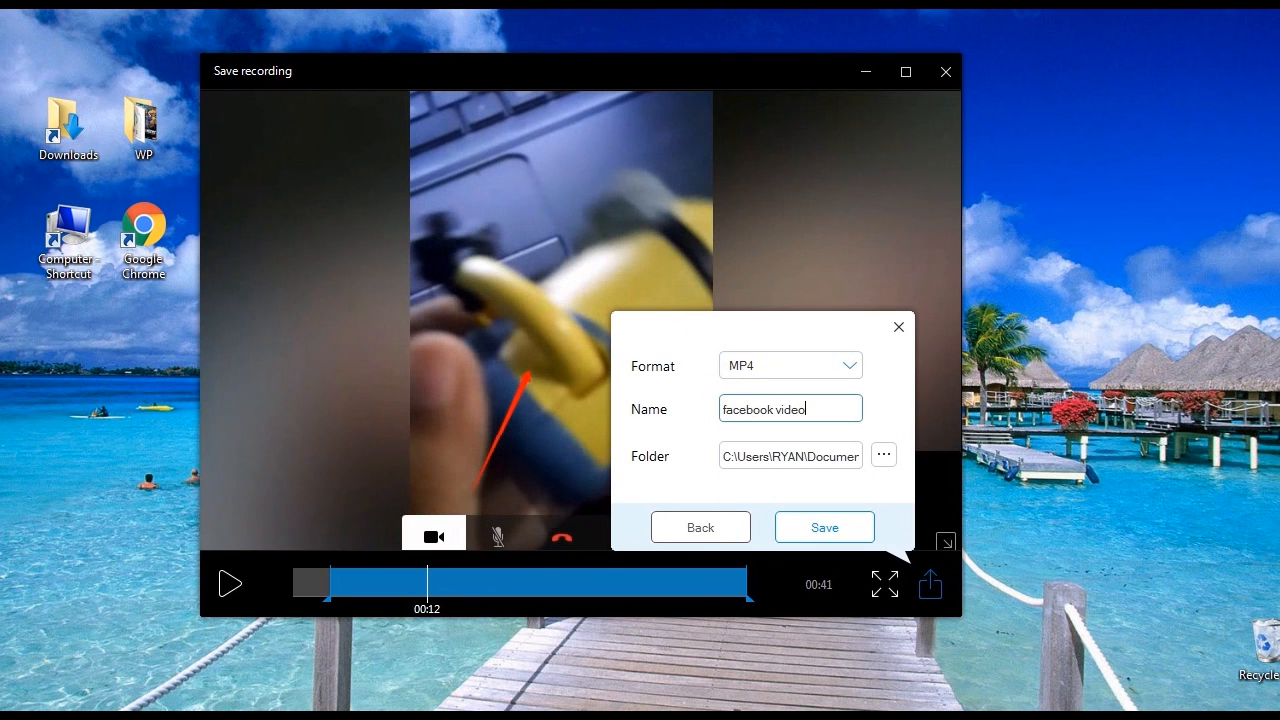
pyautogui.write('call')
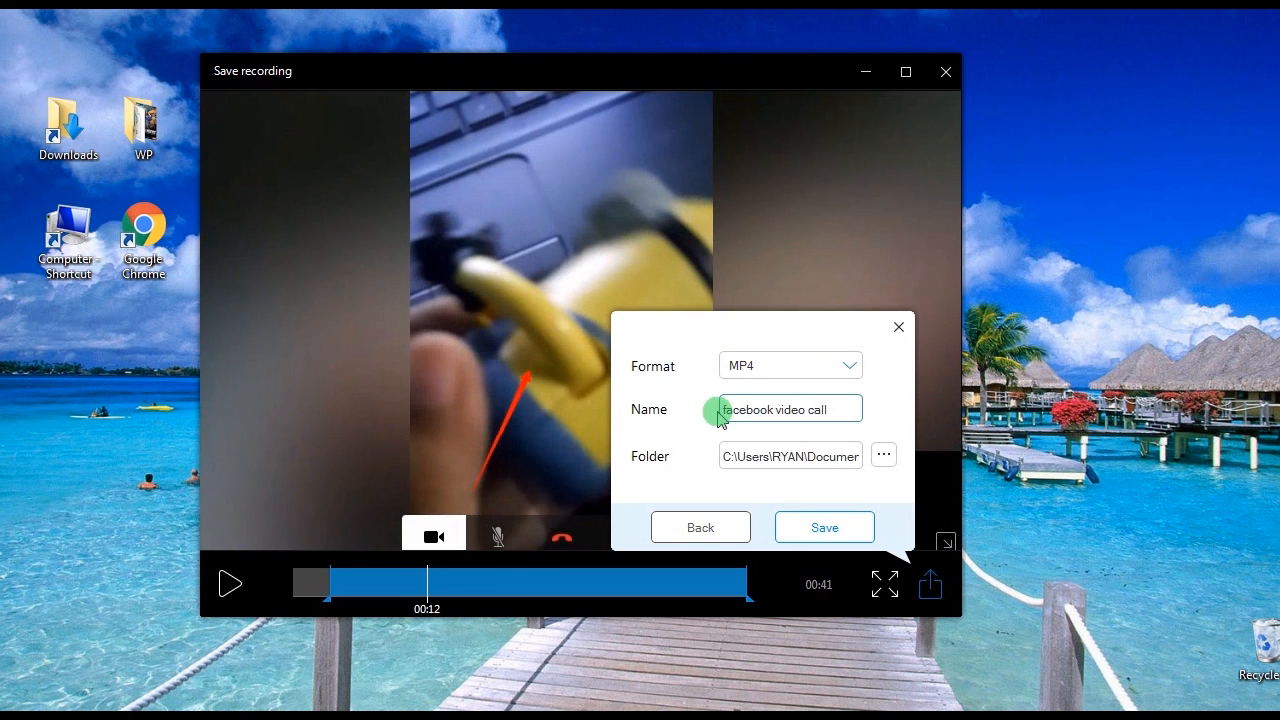
pyautogui.click(823, 527)
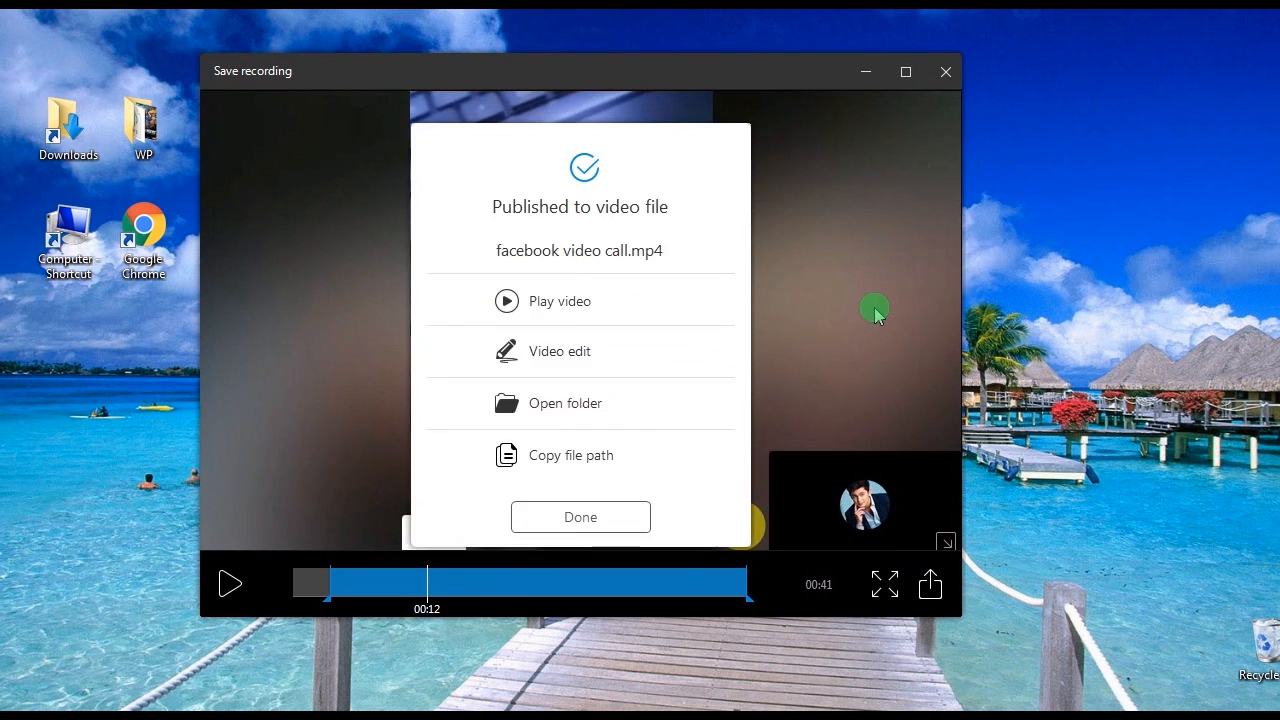
# Look over the saved-file options, then close the confirmation to return to the 762 × 462 capture frame
pyautogui.click(559, 301)
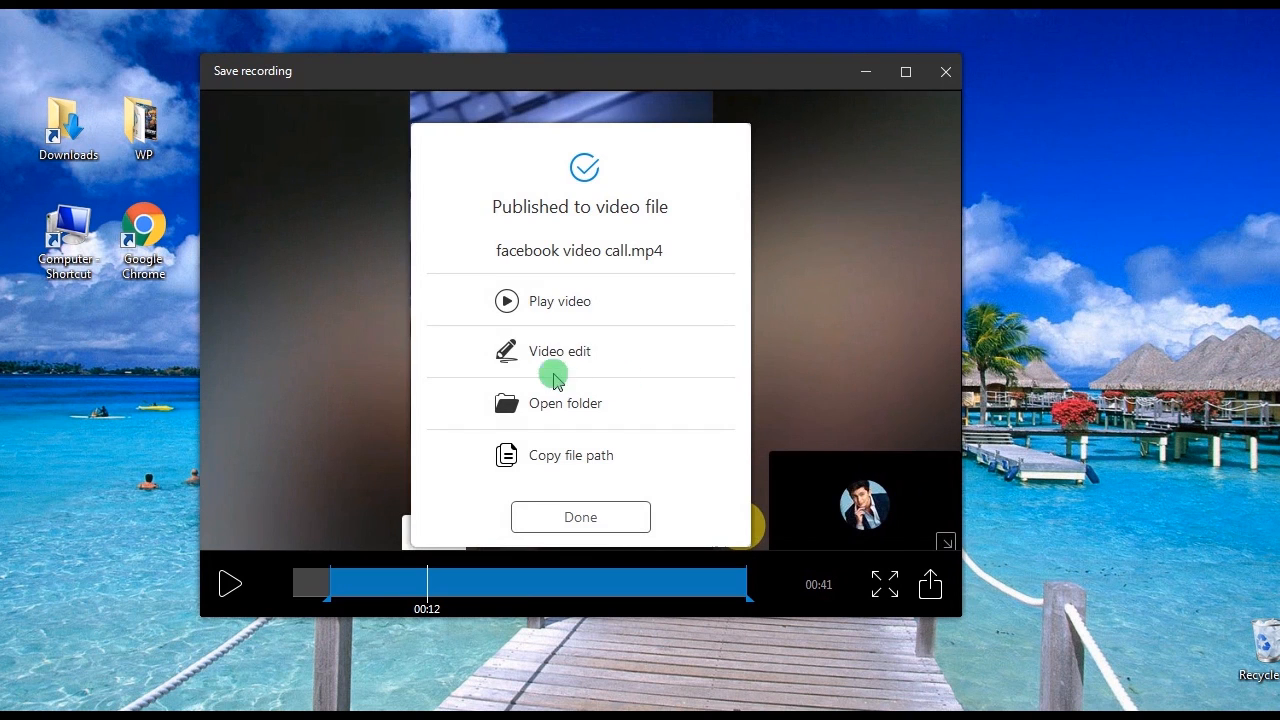
pyautogui.moveTo(560, 405)
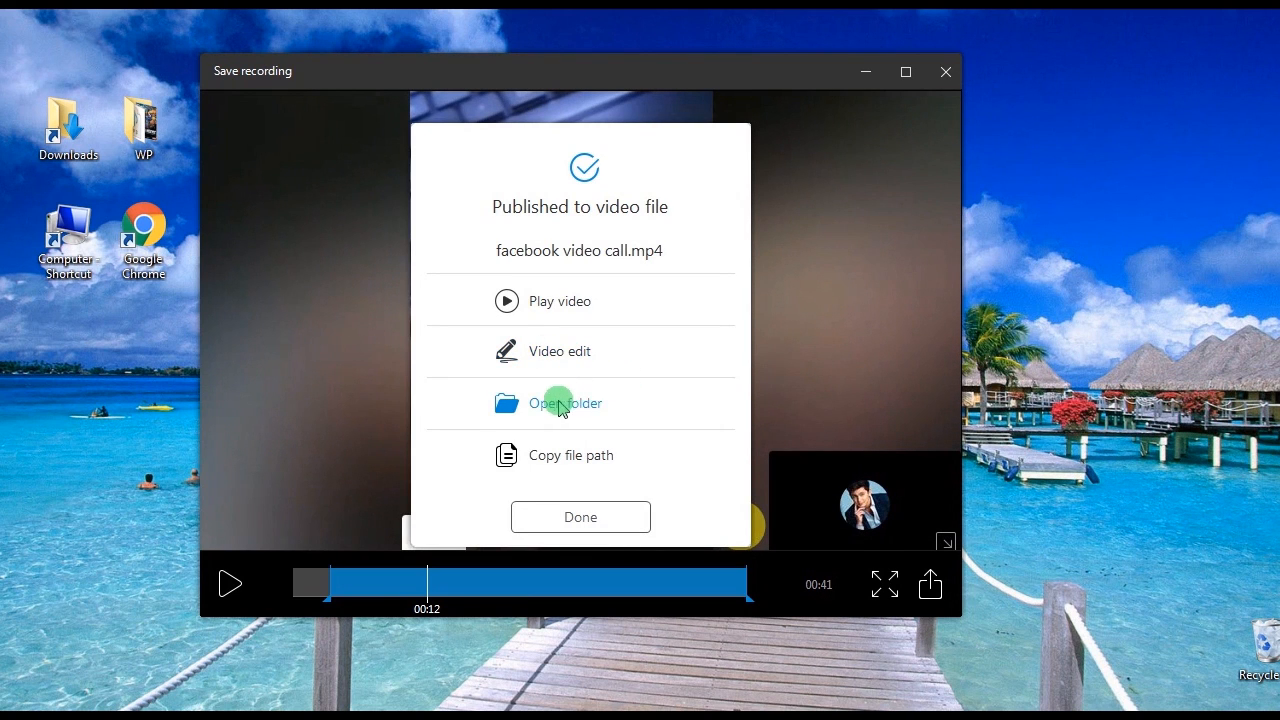
pyautogui.moveTo(570, 410)
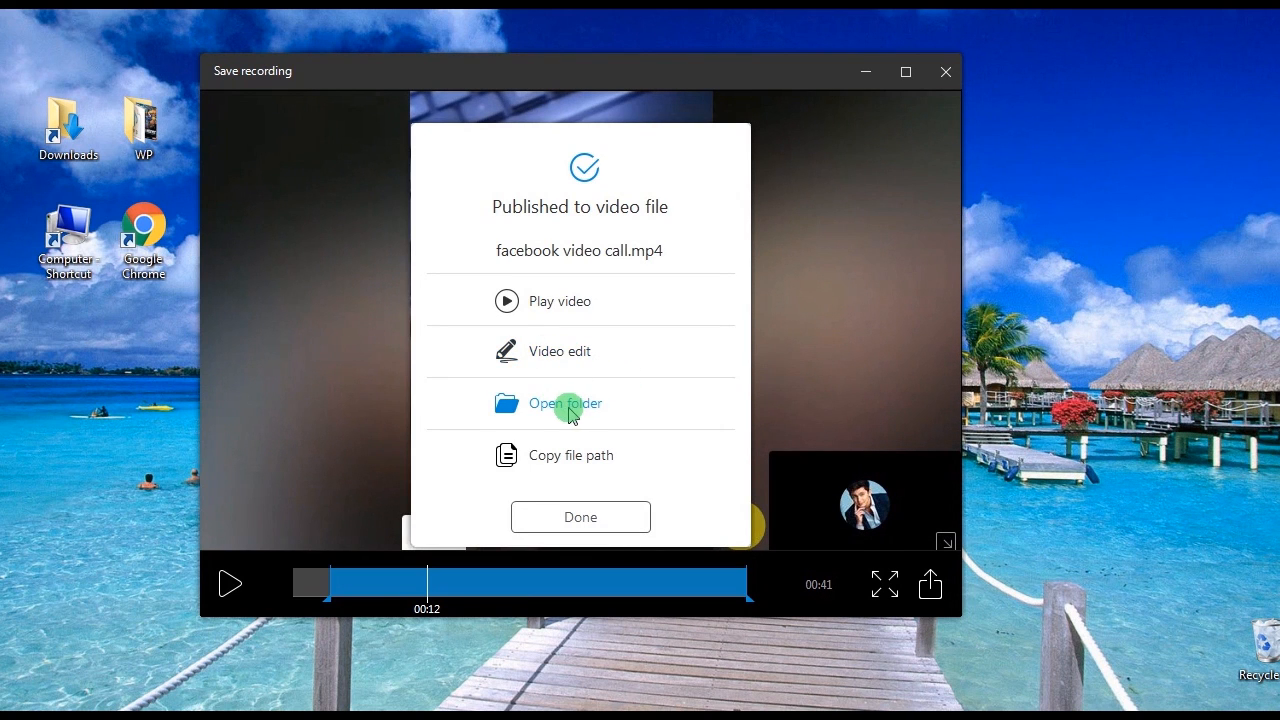
pyautogui.moveTo(595, 455)
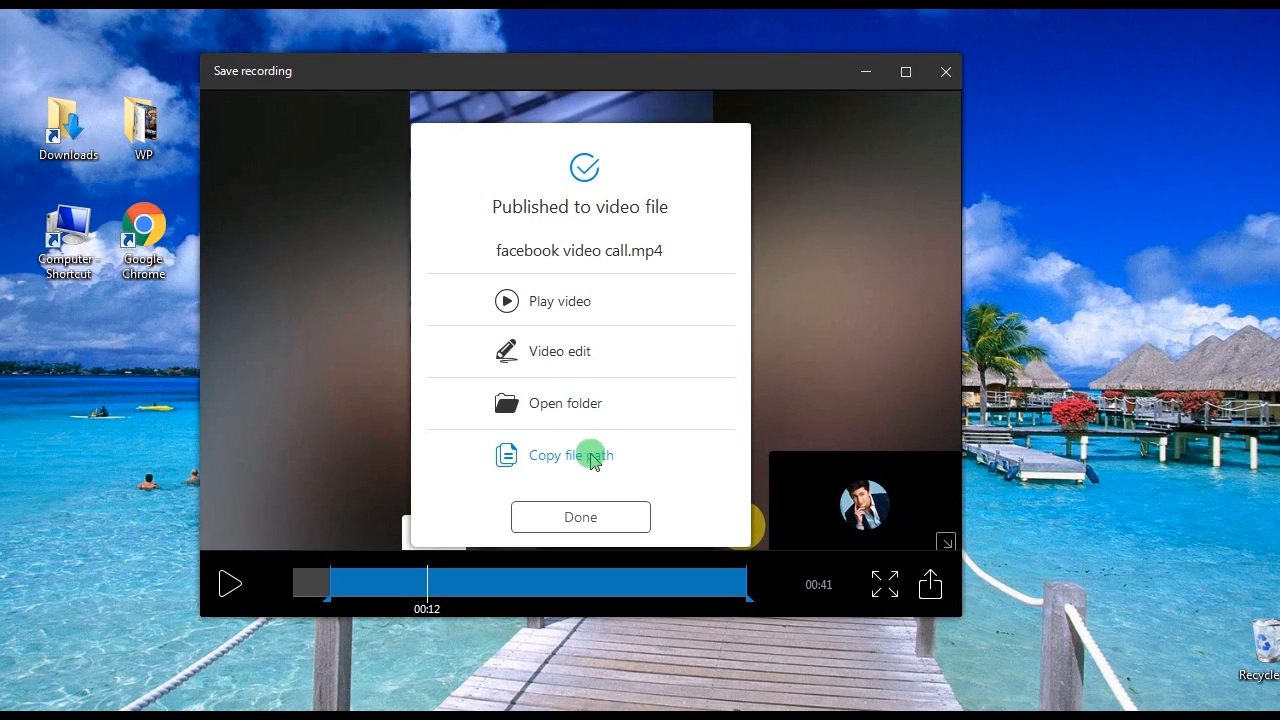
pyautogui.moveTo(557, 462)
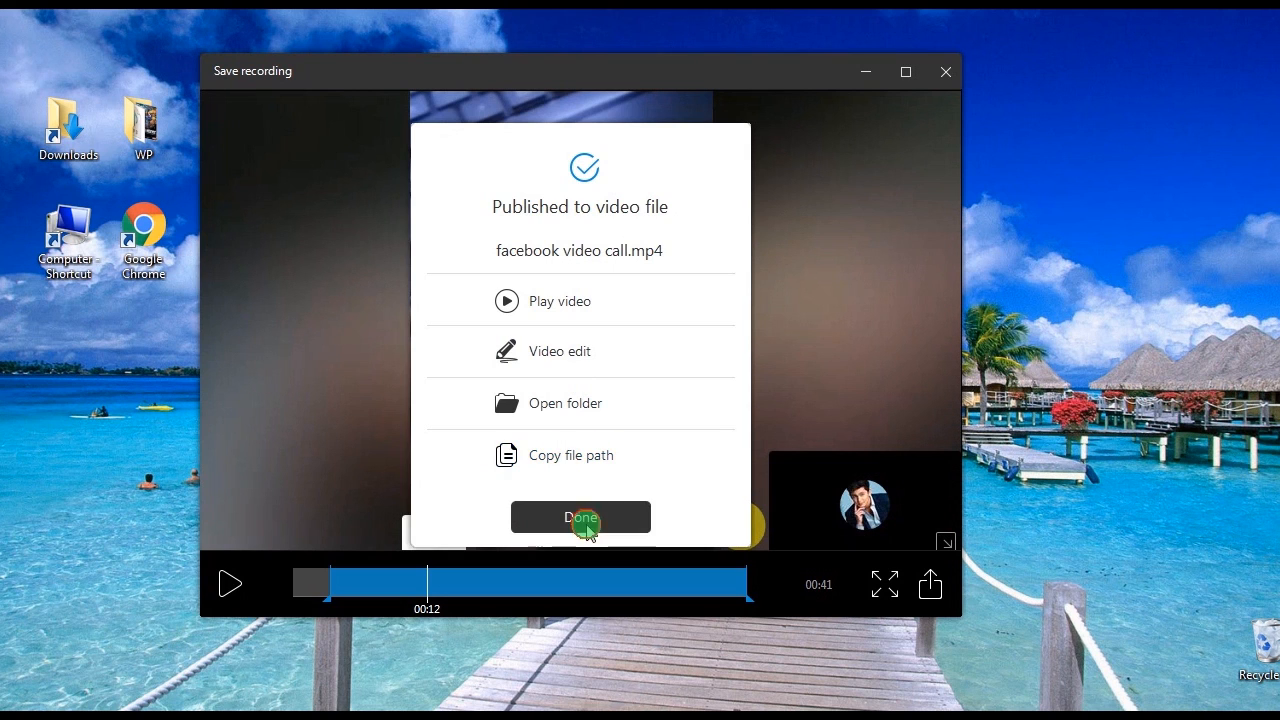
pyautogui.click(580, 517)
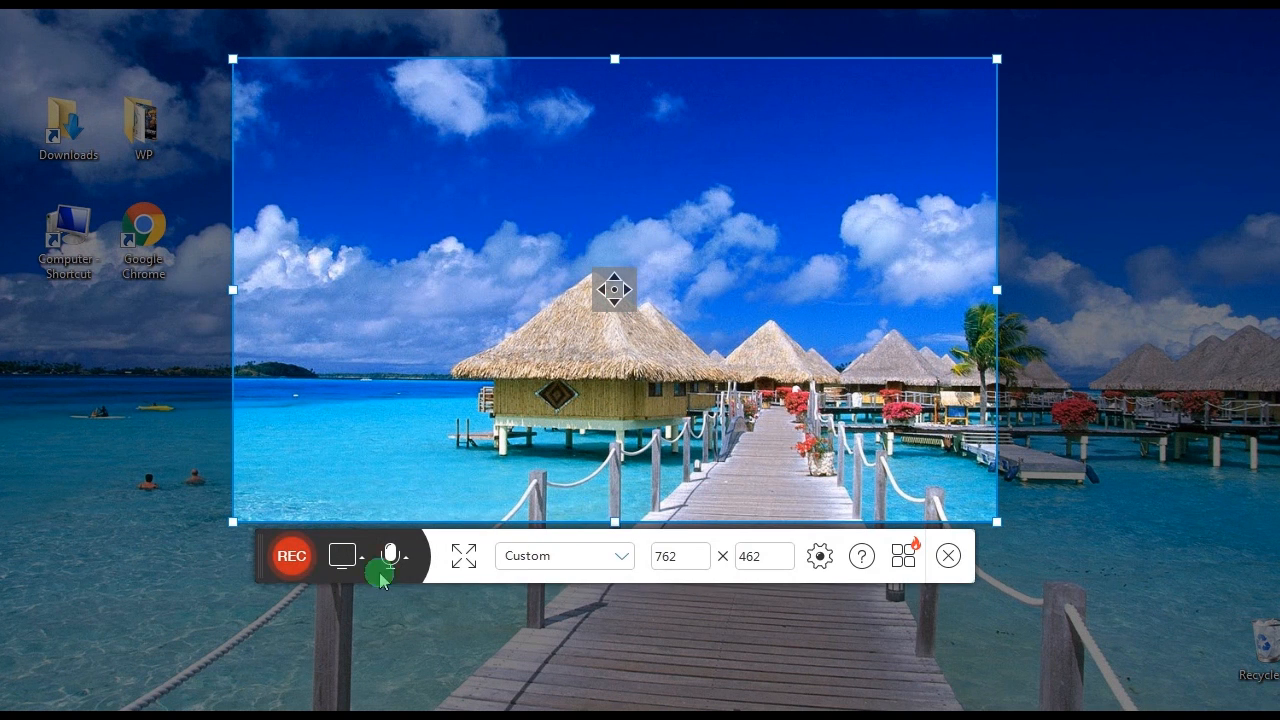